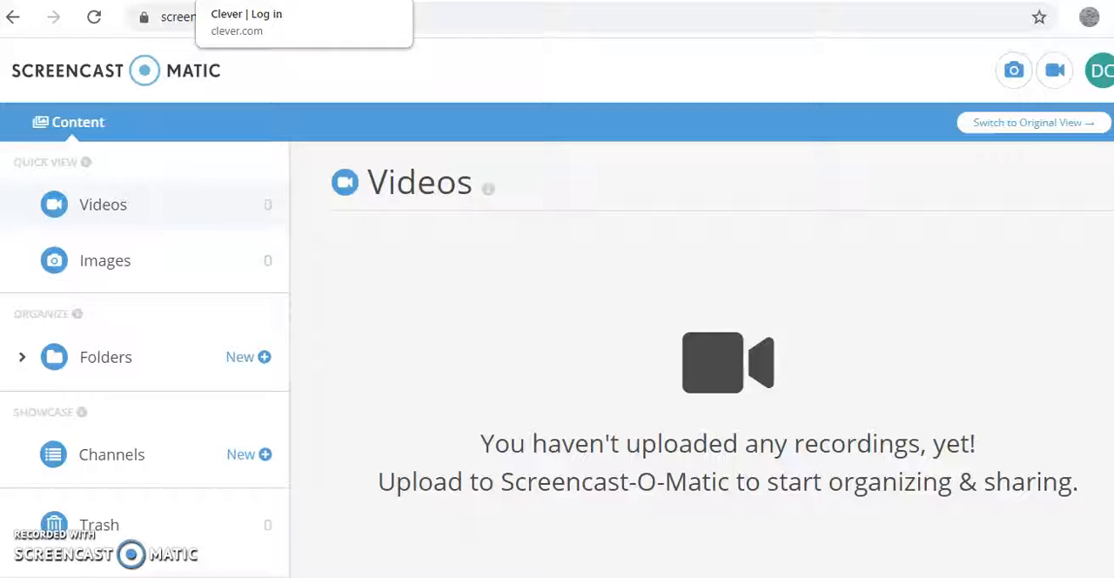
Sign in to Clever with the student's Google account and reach the student portal.
click(248, 22)
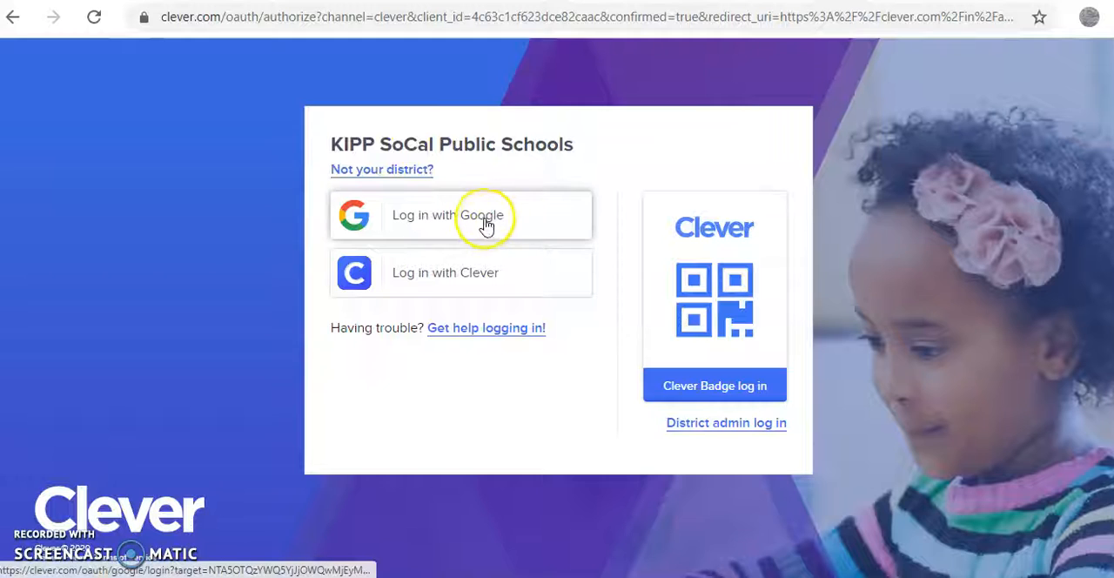
click(460, 216)
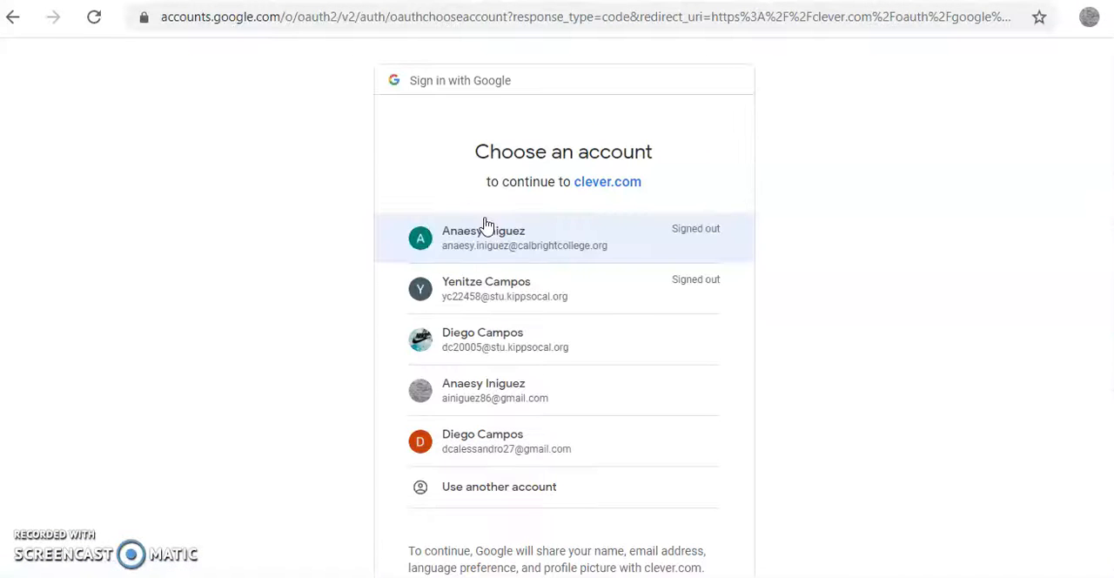
click(564, 236)
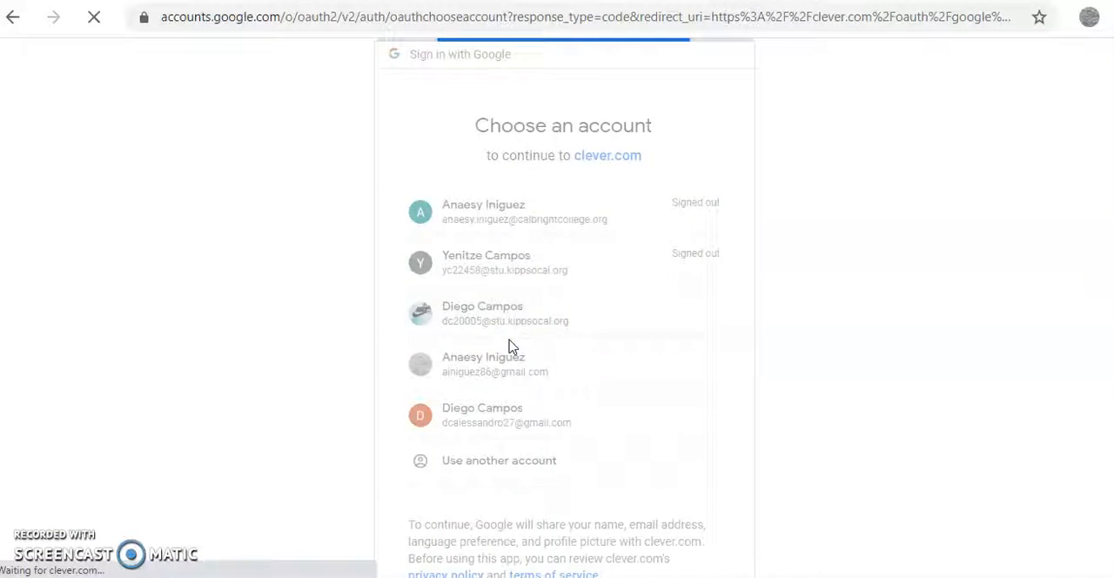
click(482, 314)
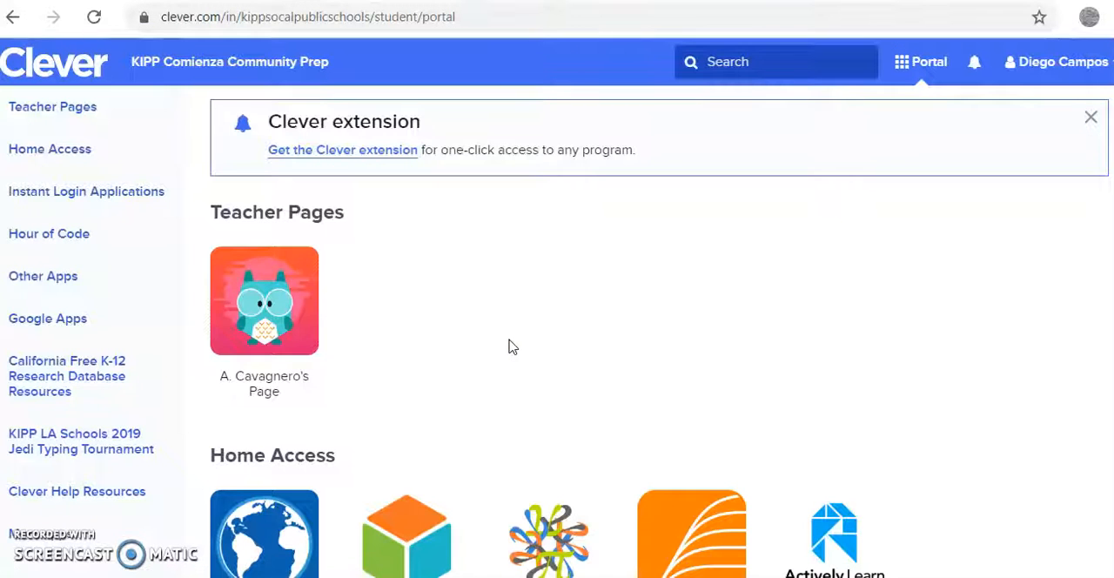
Dismiss the Clever extension notice and launch Amplify from Instant Login Applications.
click(1090, 116)
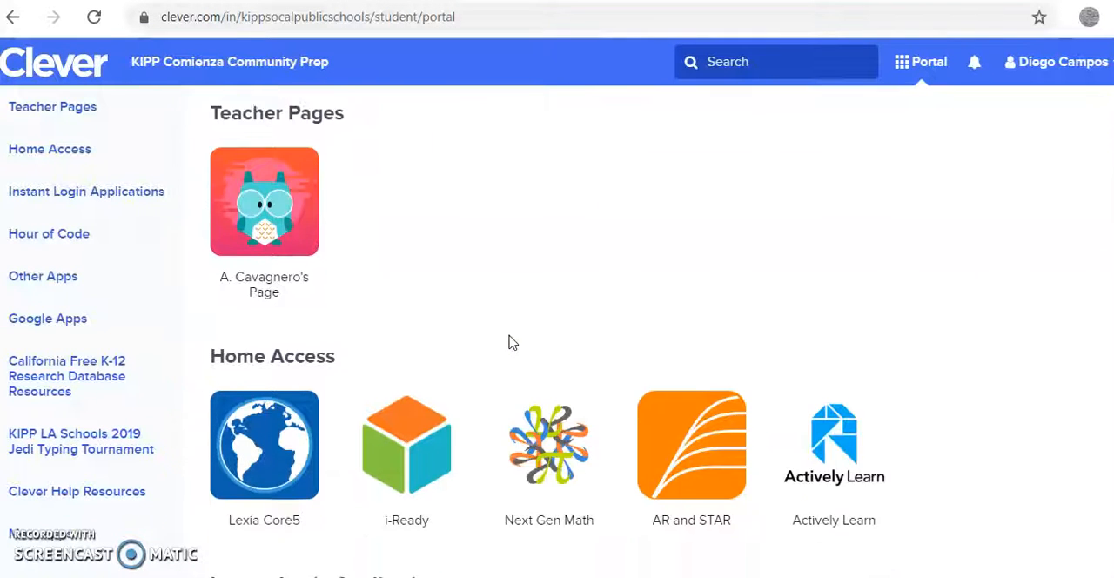
scroll(down, 3)
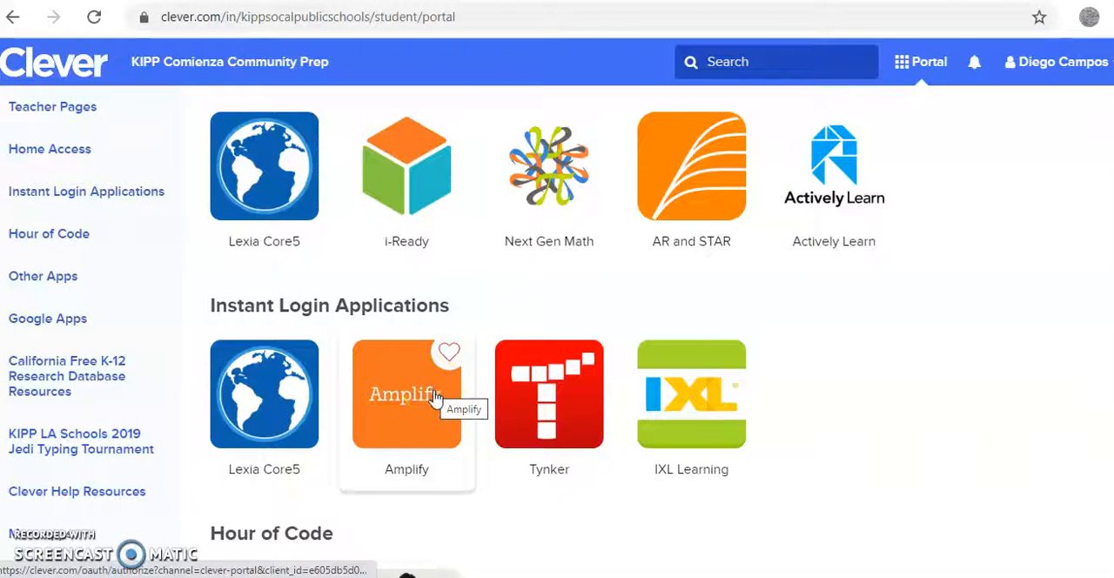
click(407, 395)
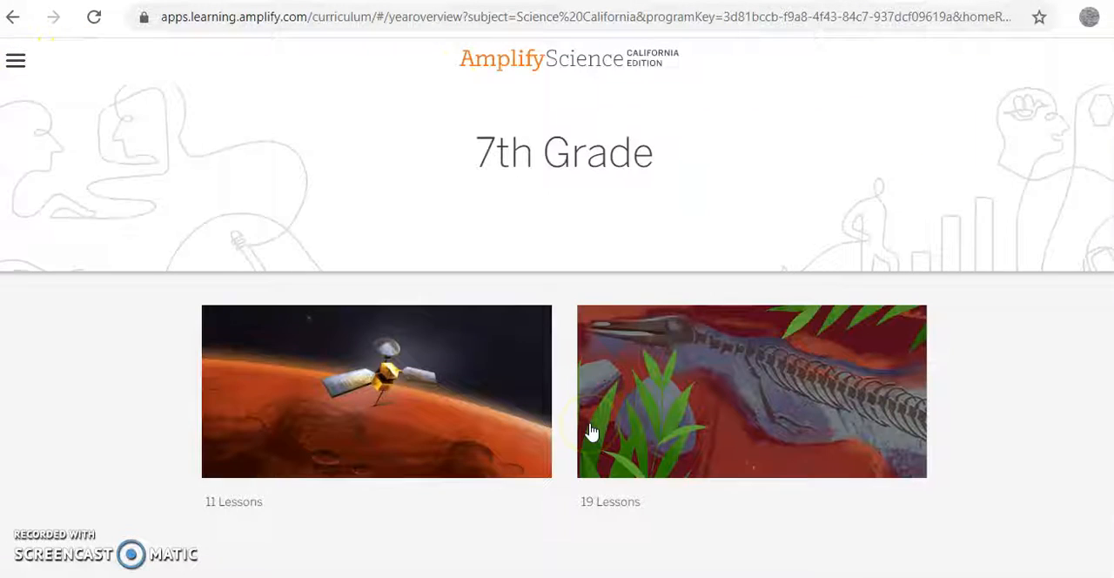
scroll(down, 3)
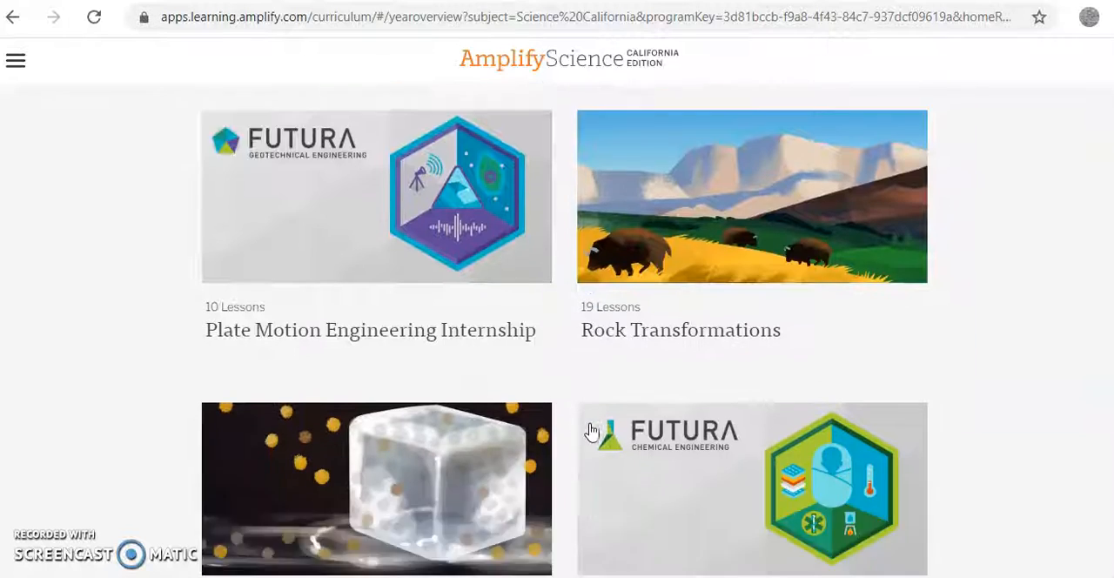
scroll(down, 3)
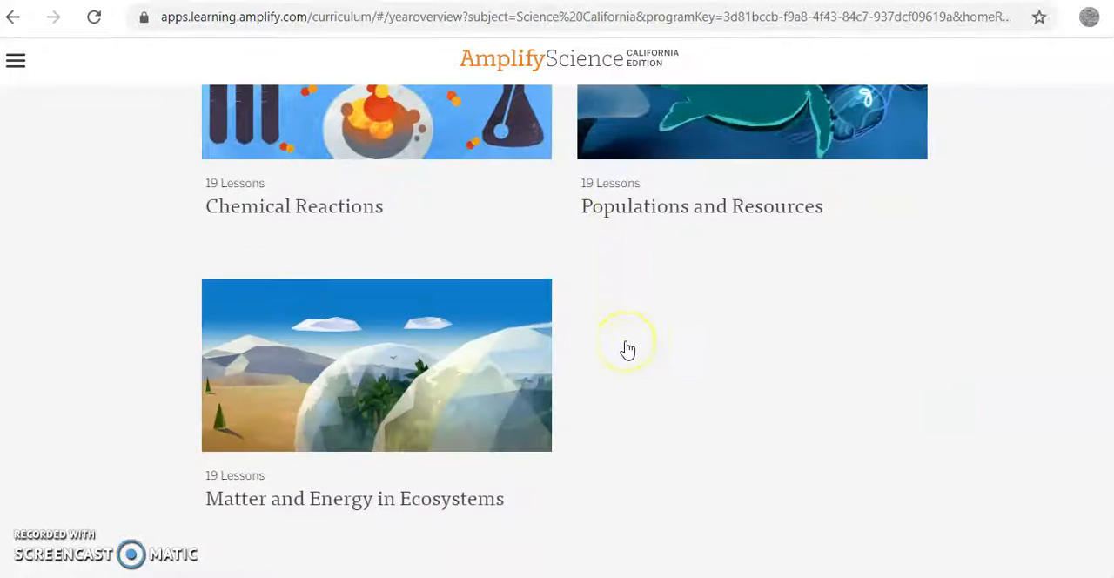
scroll(down, 3)
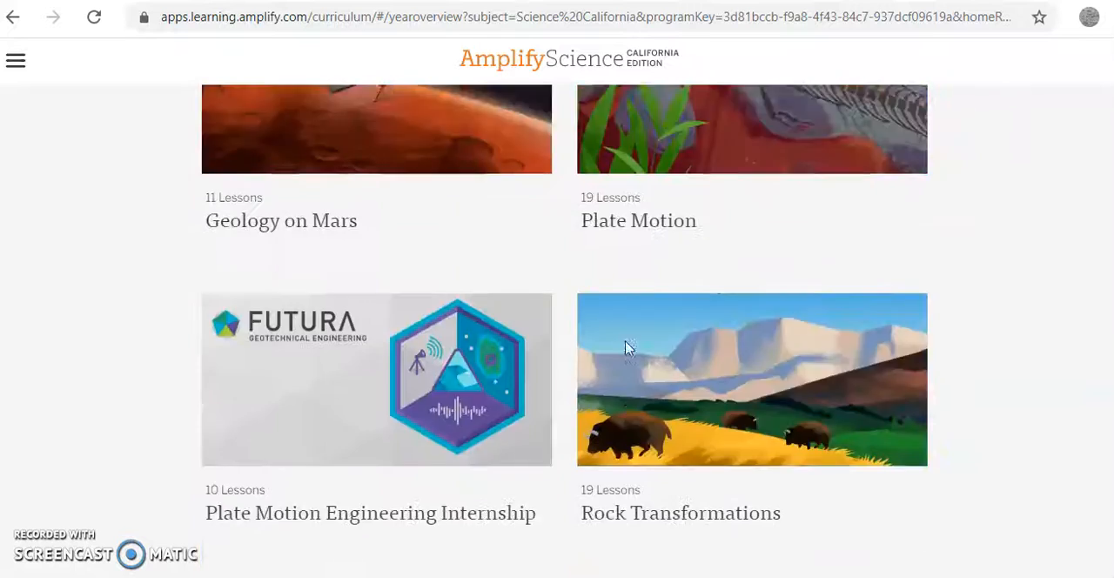
scroll(up, 3)
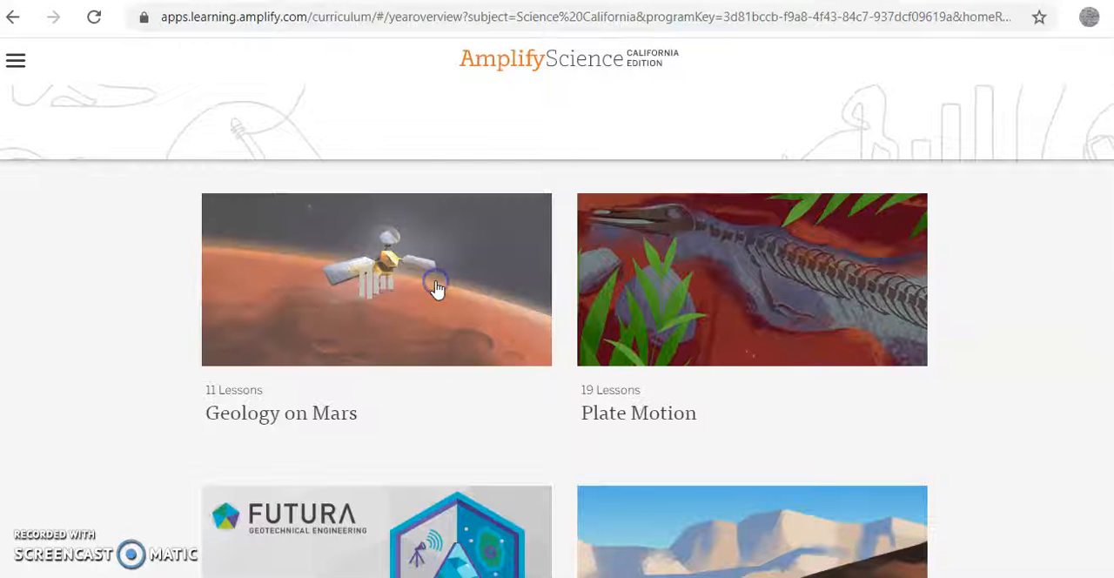
click(376, 278)
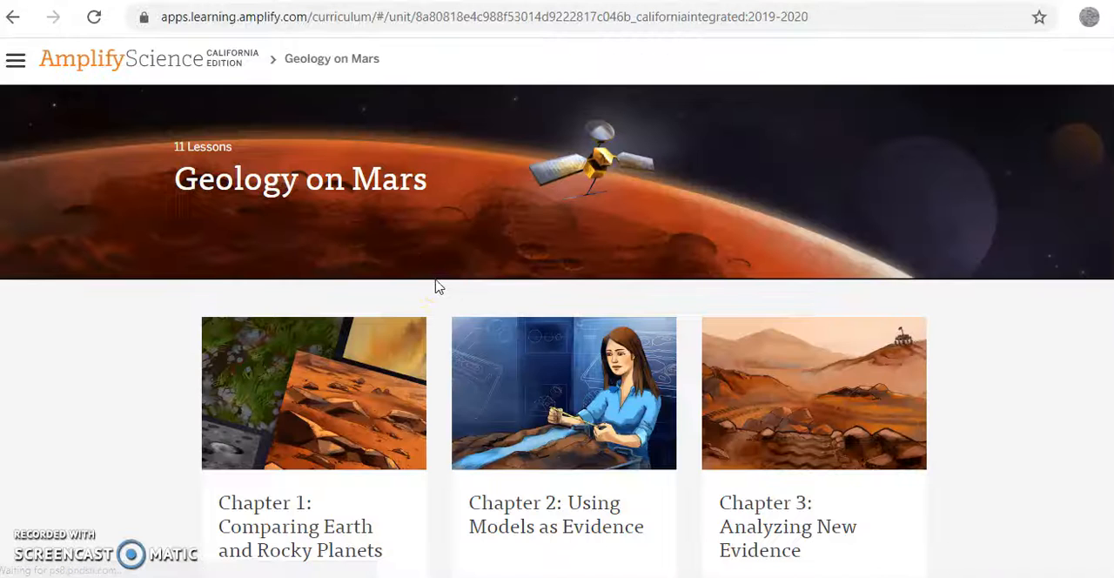
scroll(down, 3)
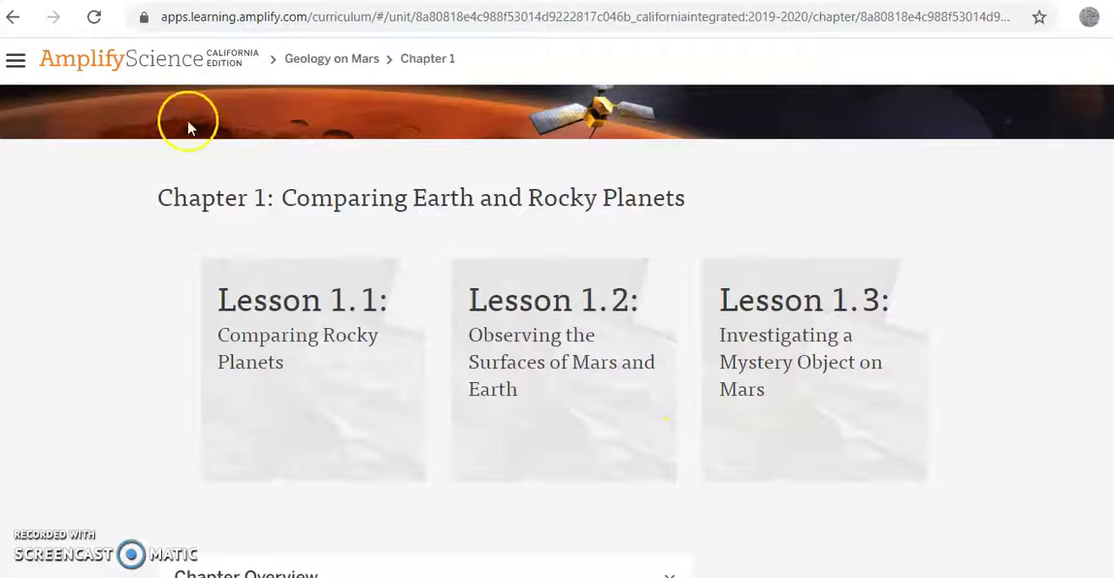
mouse_move(166, 66)
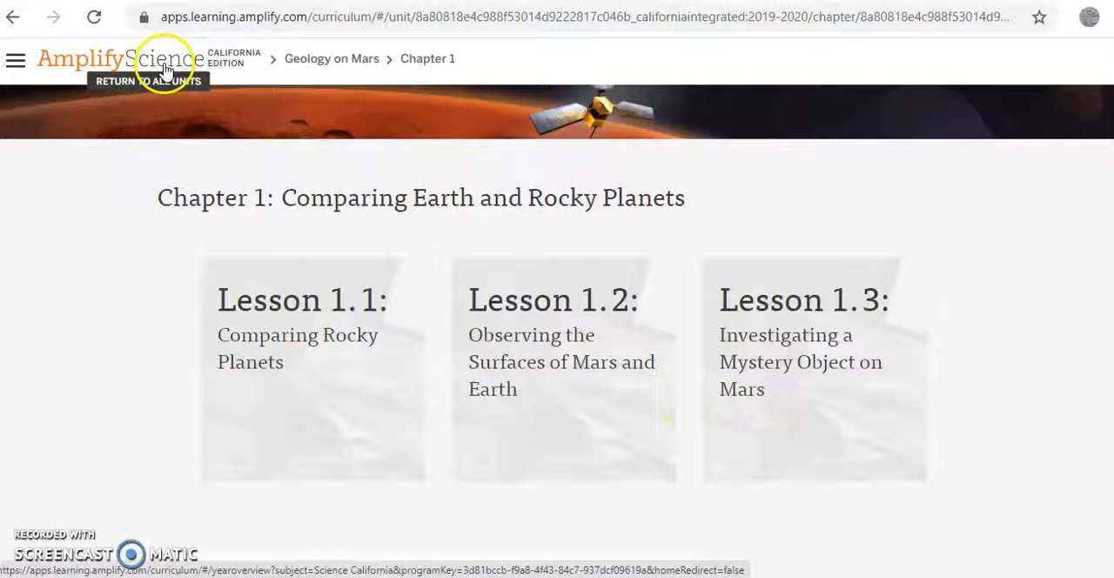
click(148, 70)
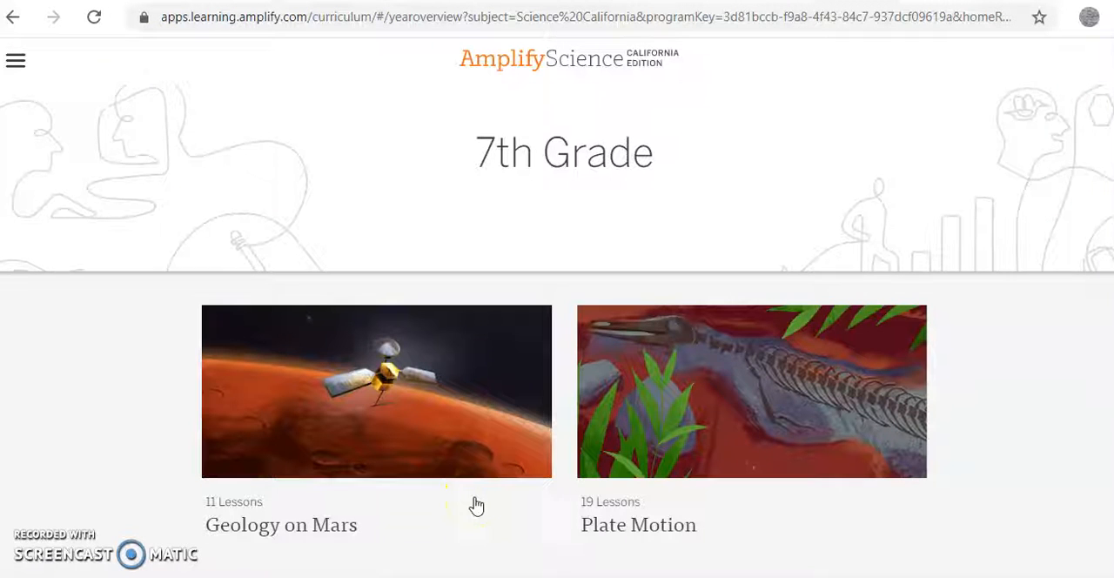
mouse_move(578, 212)
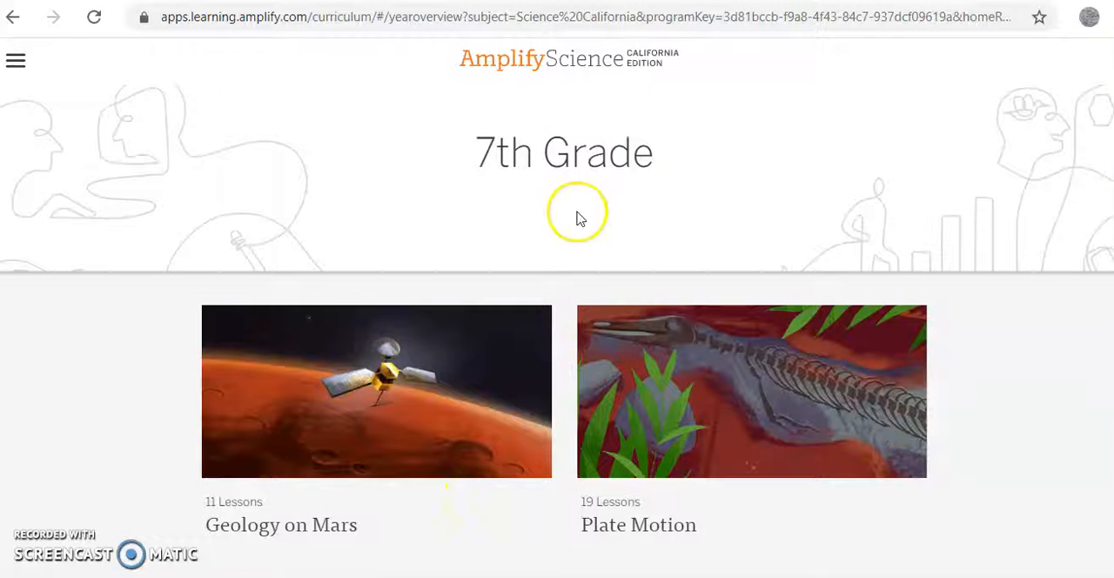
double_click(564, 153)
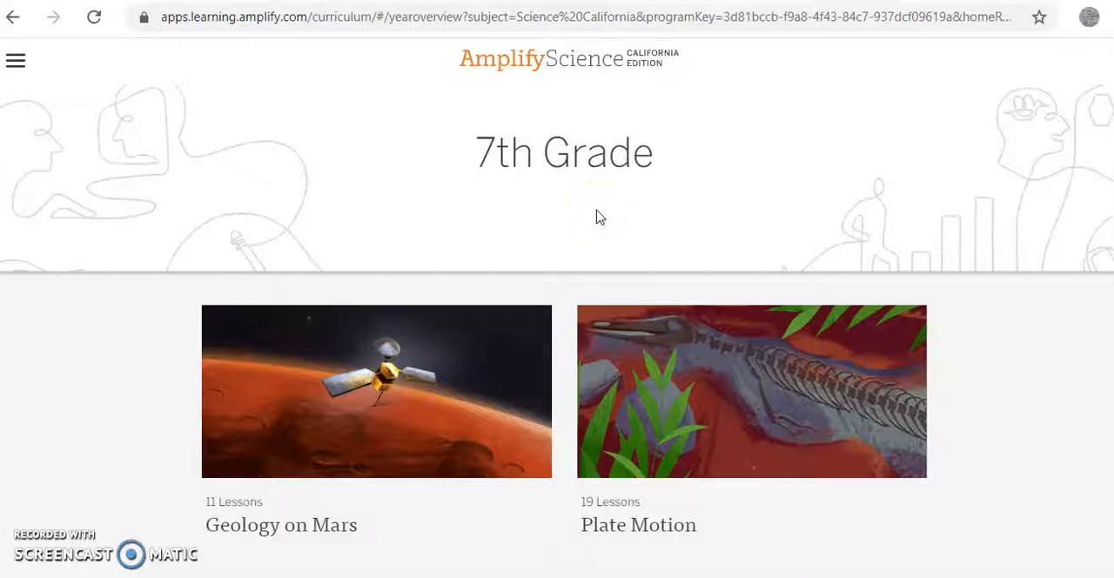
scroll(down, 3)
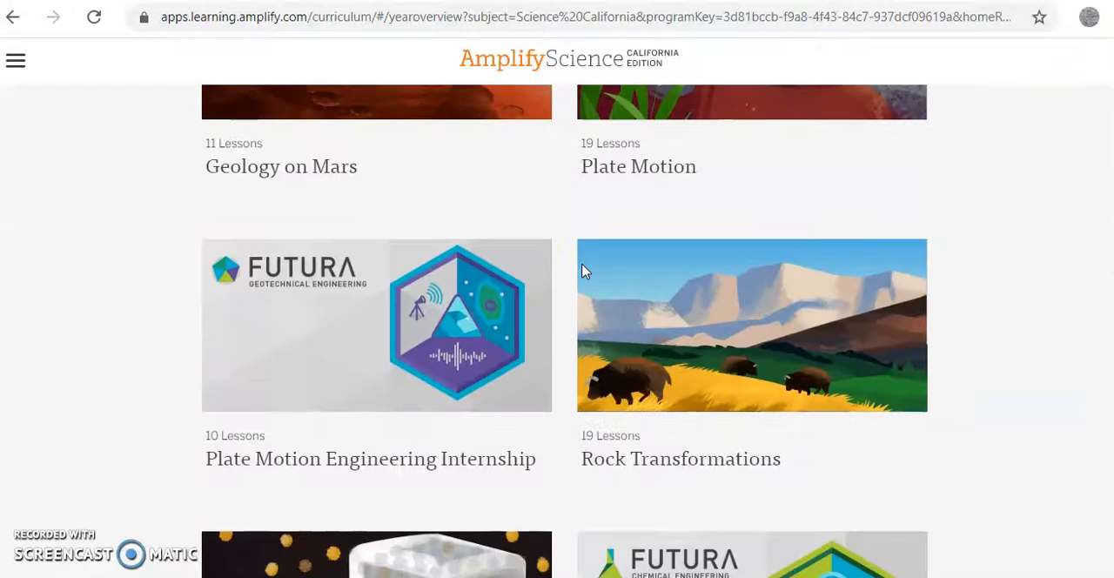
scroll(down, 3)
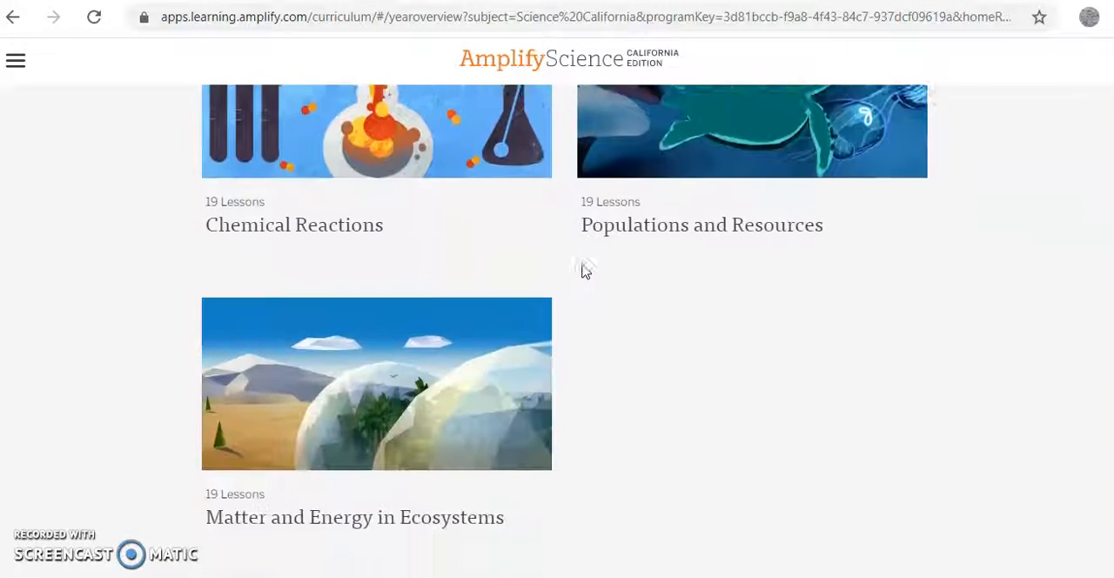